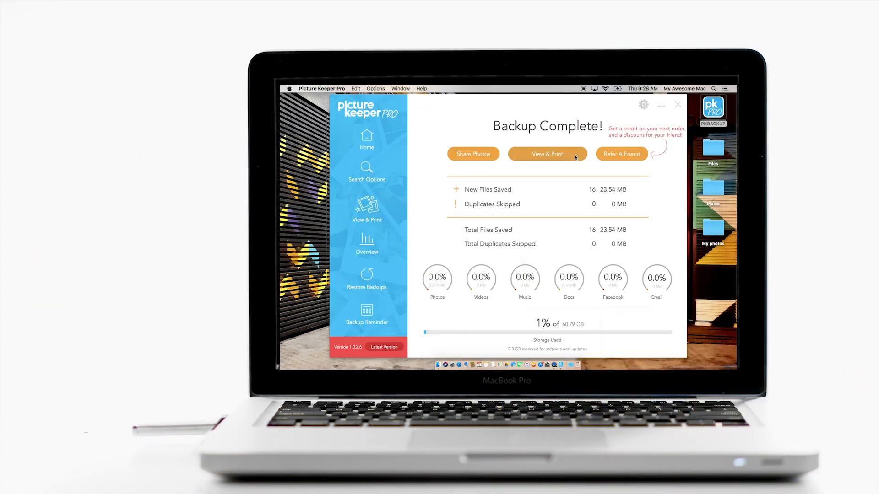
# Step: Switch from the Backup Complete summary to the View & Print photo gallery
pyautogui.click(547, 154)
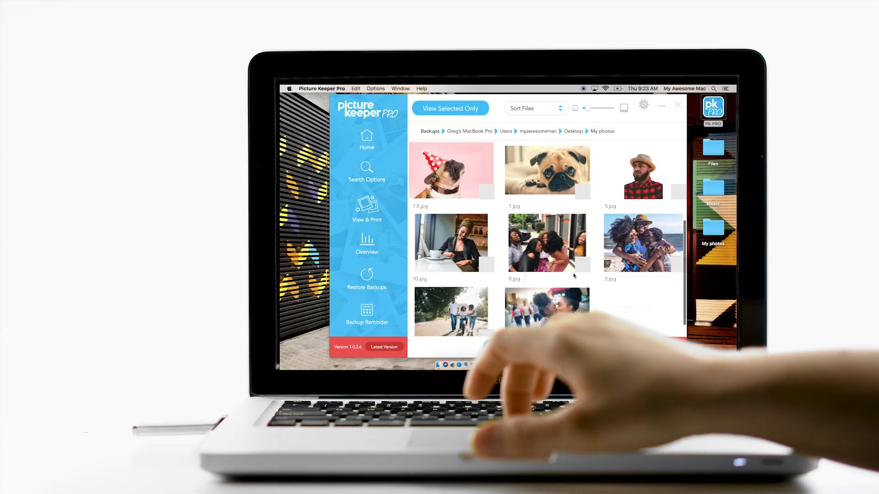
# Step: Launch a new backup from the welcome screen and let the Backing Up progress run
pyautogui.doubleClick(452, 170)
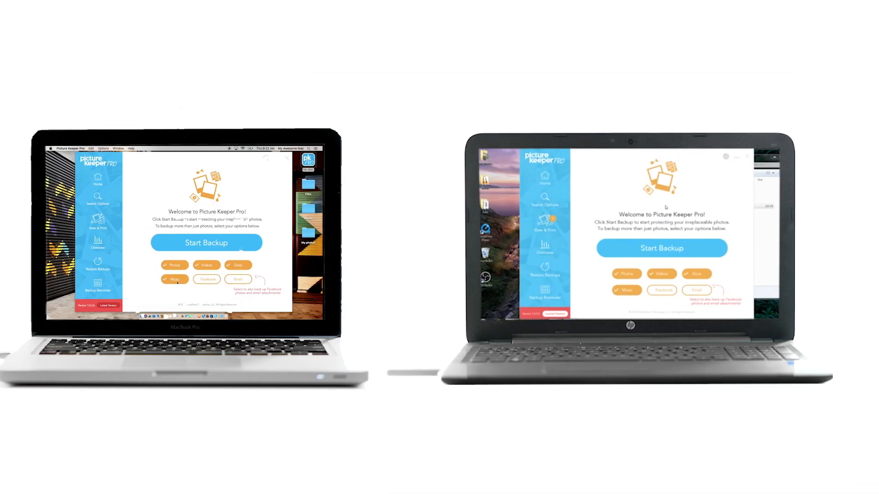
pyautogui.click(661, 248)
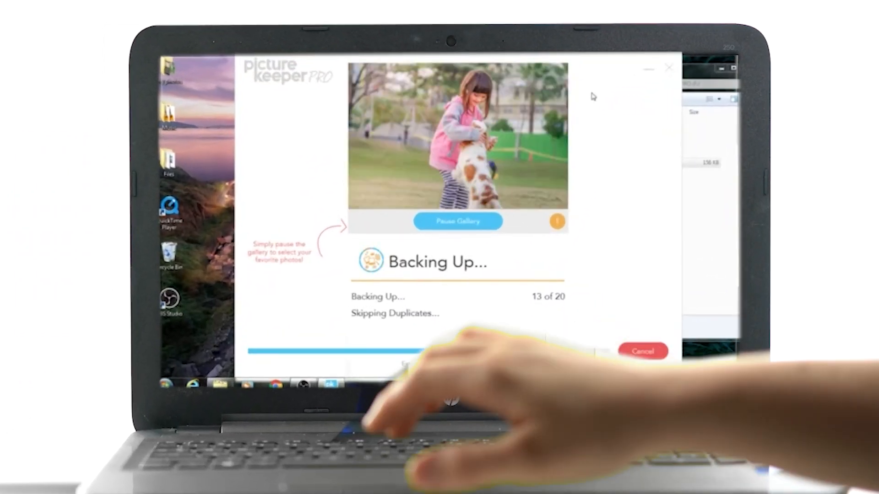